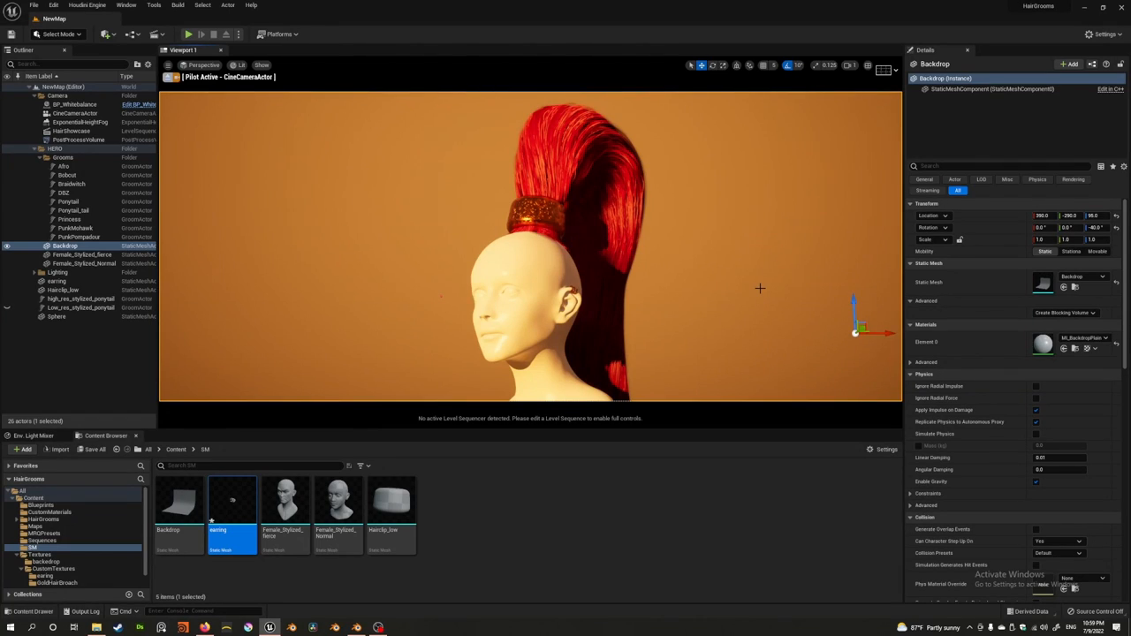
{"action": "mouse_move", "coordinate": [753, 258]}
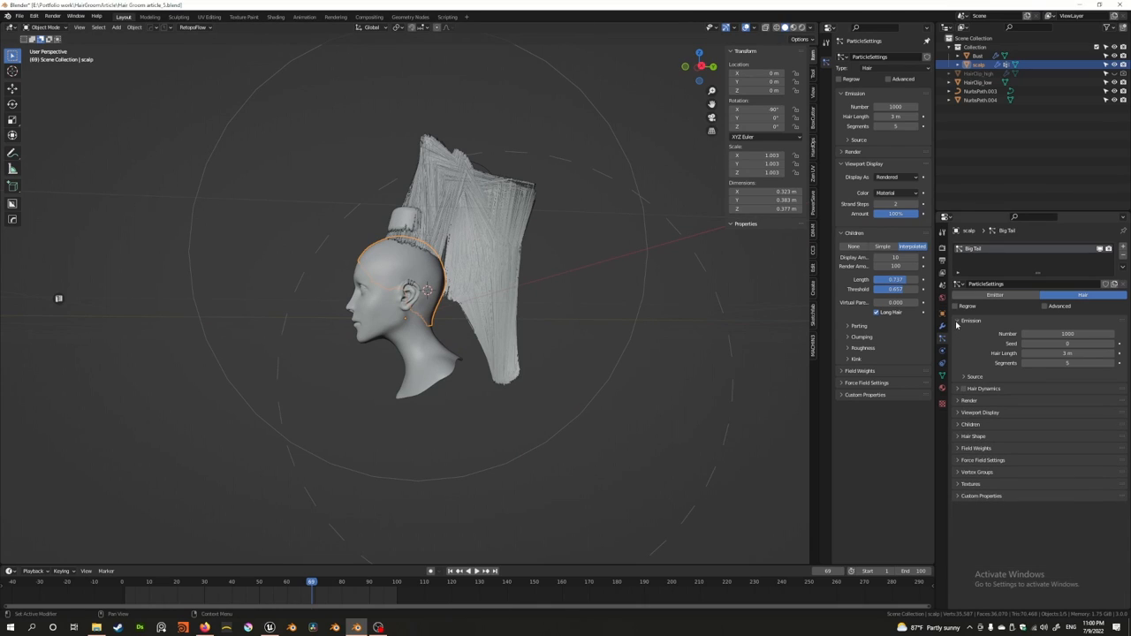
Collapse Emission and raise the hair's Viewport Display Strand Steps from 2 to 8.
{"action": "left_click", "coordinate": [972, 320]}
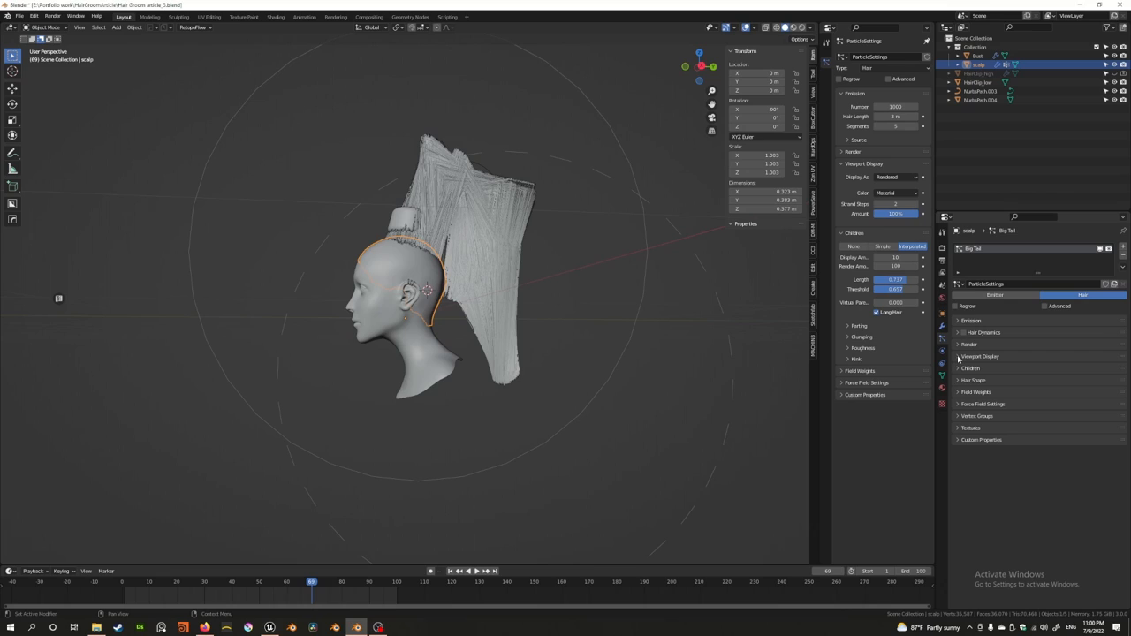
{"action": "left_click", "coordinate": [980, 356]}
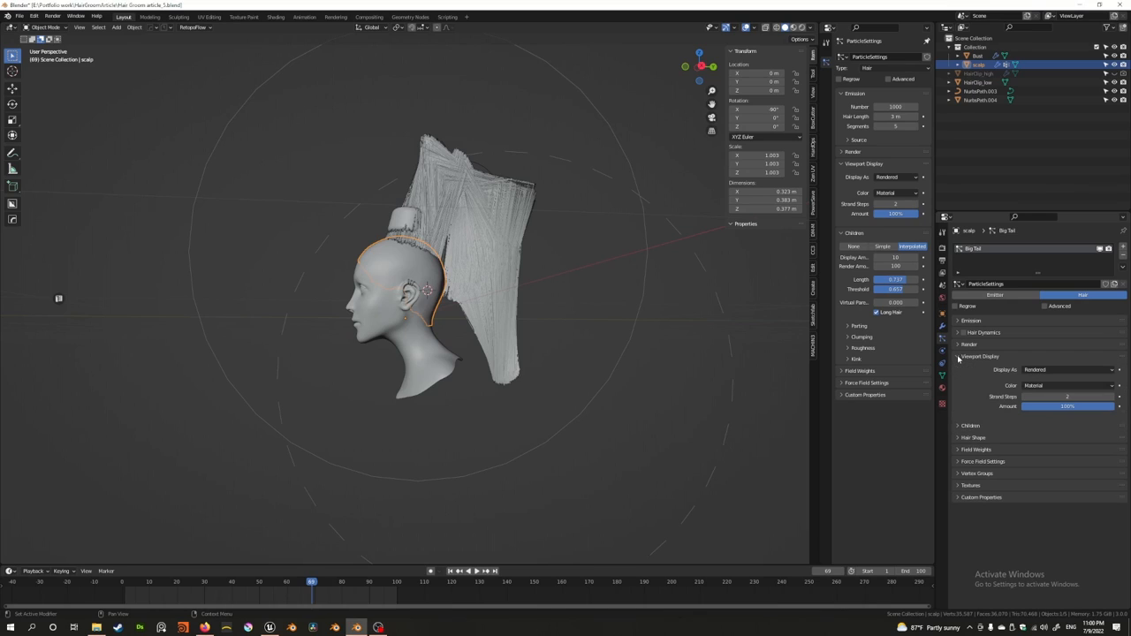
{"action": "left_click", "coordinate": [980, 356]}
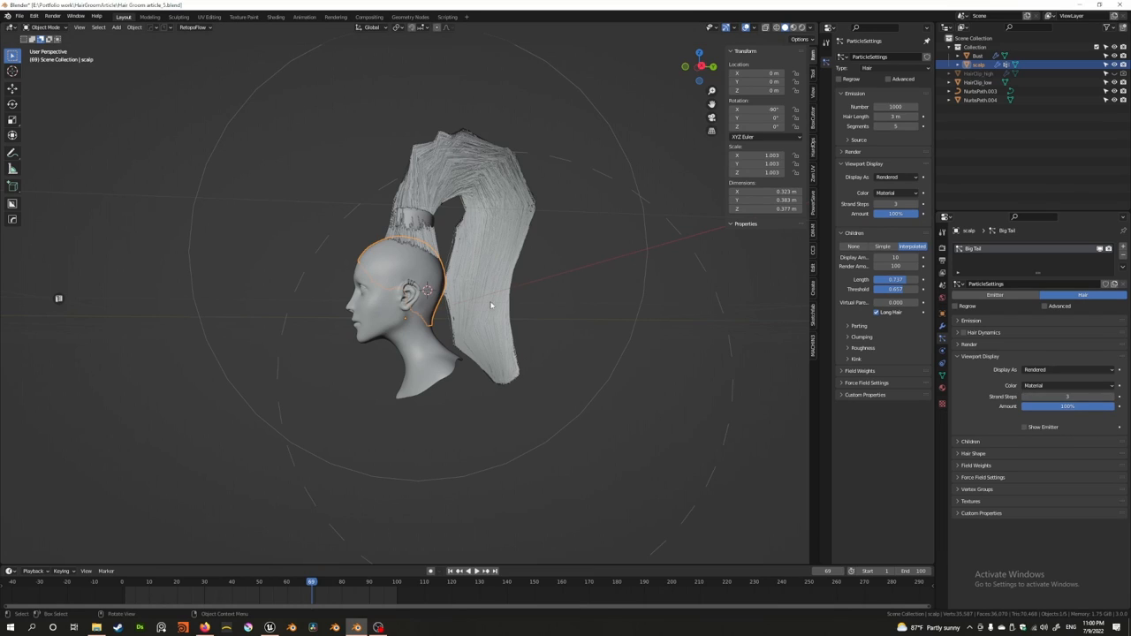
{"action": "mouse_move", "coordinate": [1067, 396]}
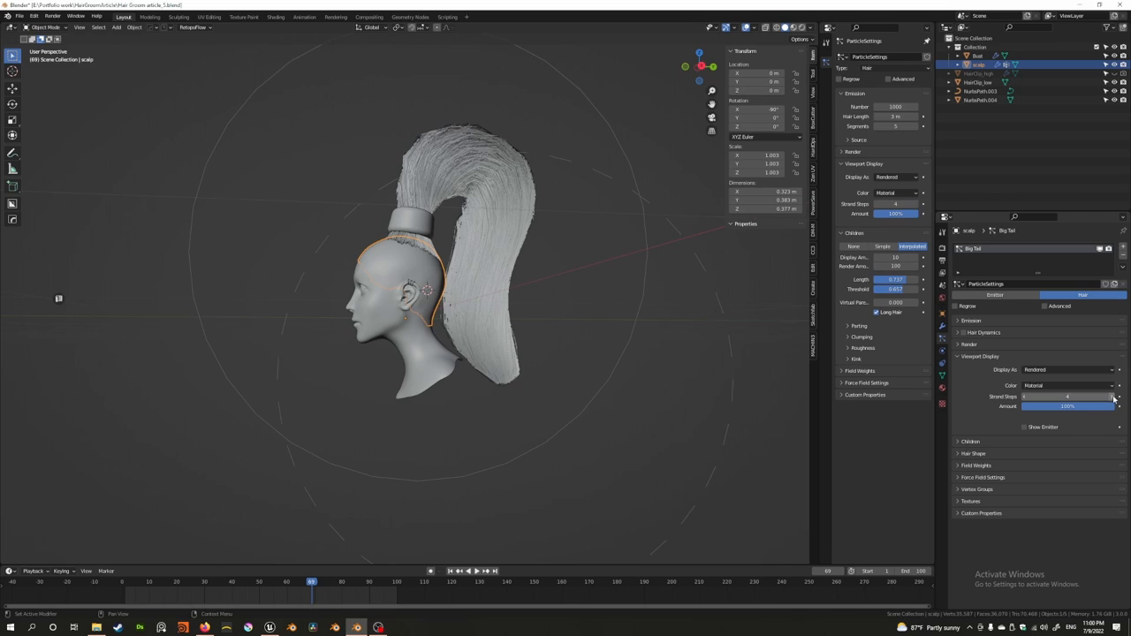
{"action": "left_click", "coordinate": [1100, 396]}
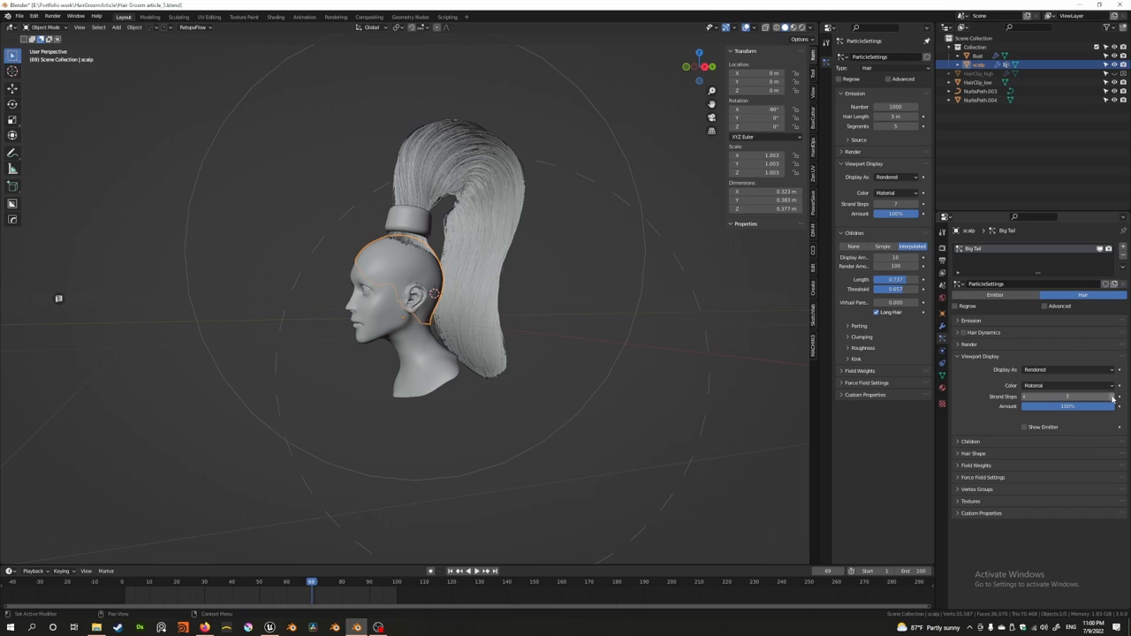
{"action": "left_click", "coordinate": [1067, 396]}
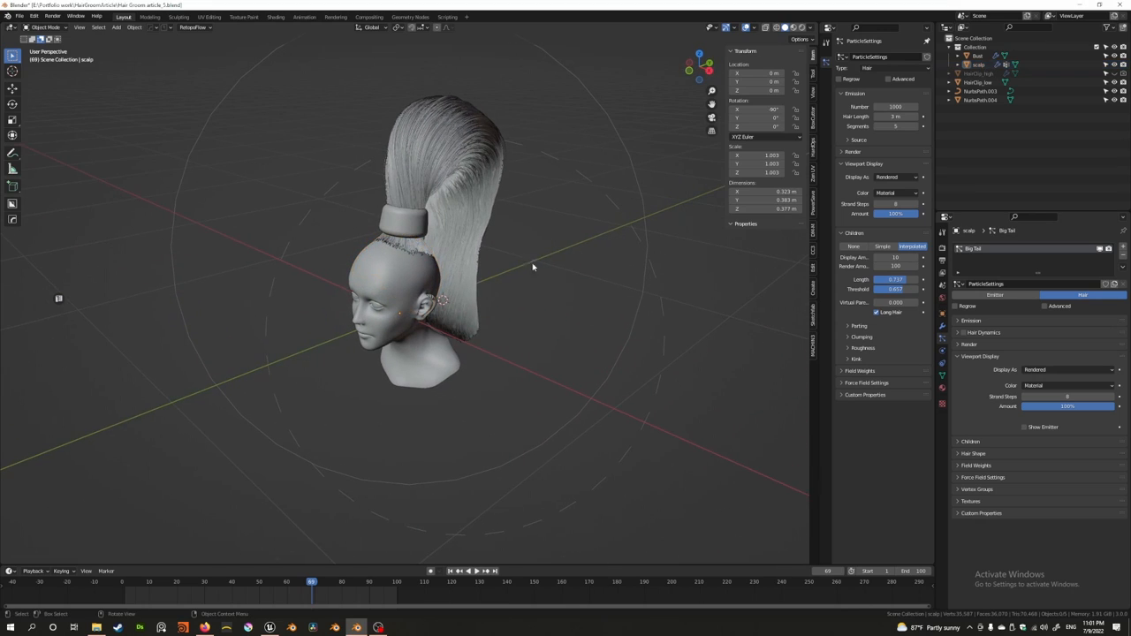
{"action": "left_click_drag", "start_coordinate": [533, 266], "coordinate": [525, 254]}
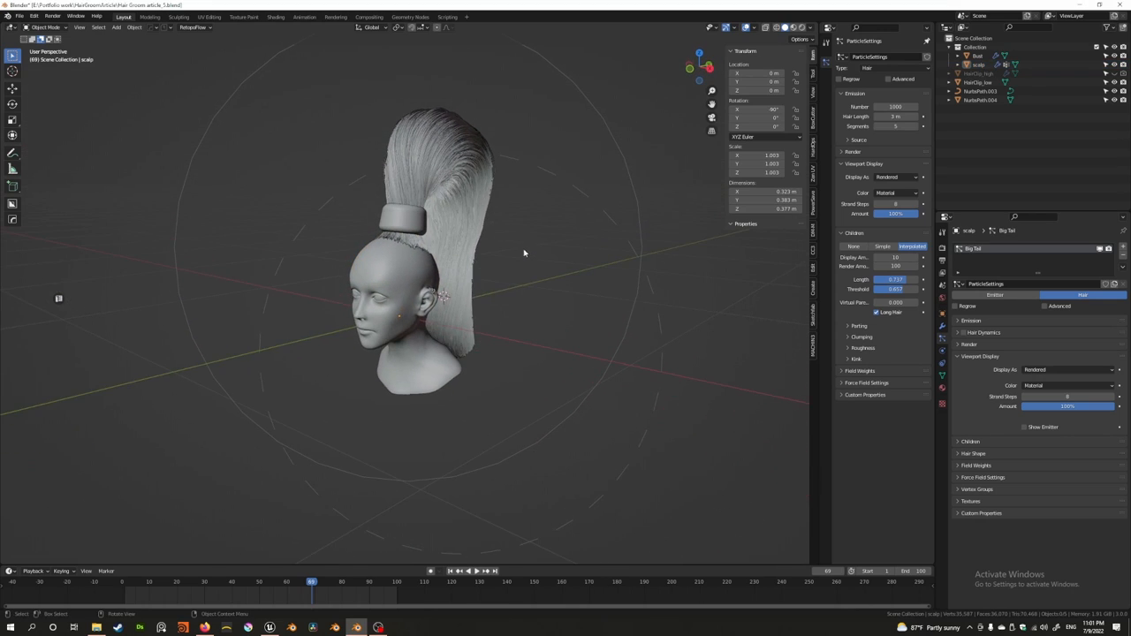
{"action": "mouse_move", "coordinate": [448, 254]}
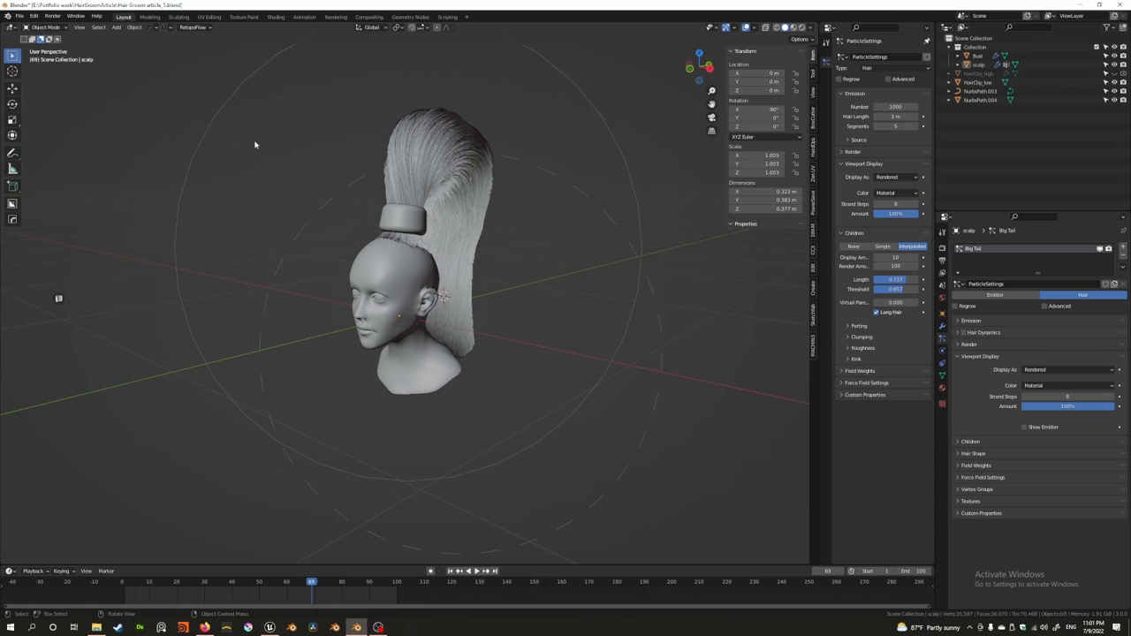
{"action": "mouse_move", "coordinate": [270, 628]}
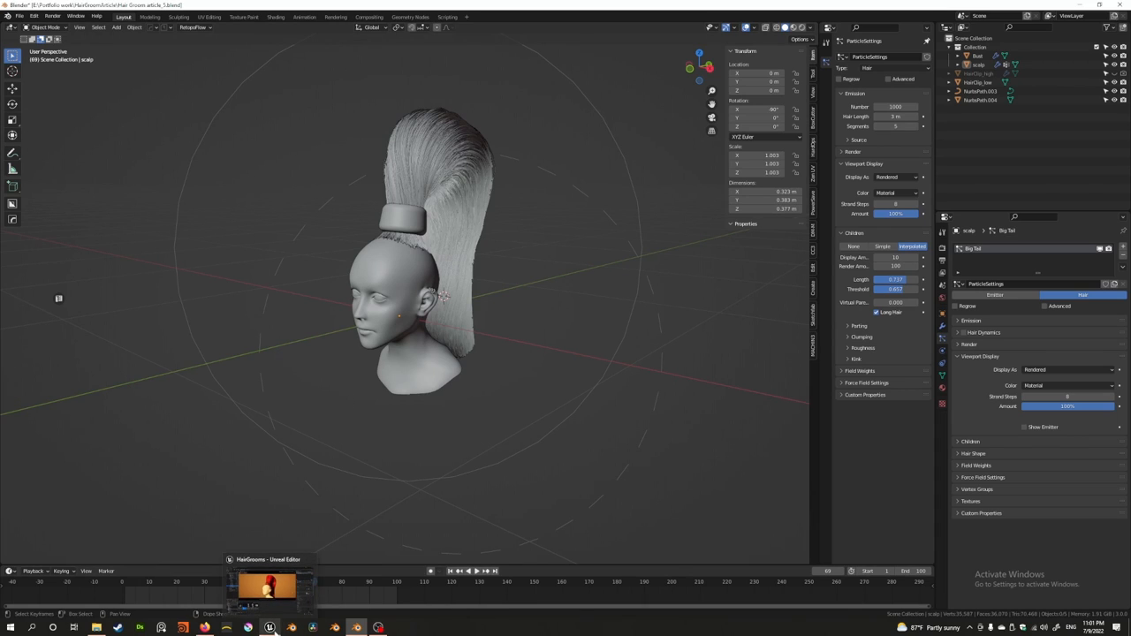
{"action": "left_click", "coordinate": [268, 585]}
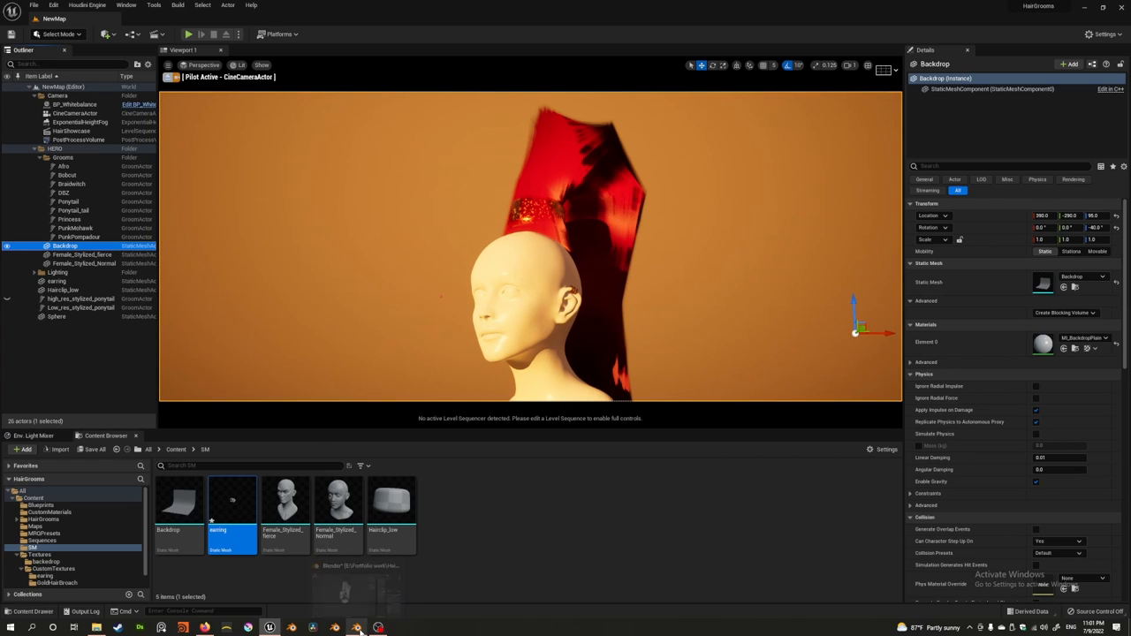
{"action": "left_click", "coordinate": [358, 628]}
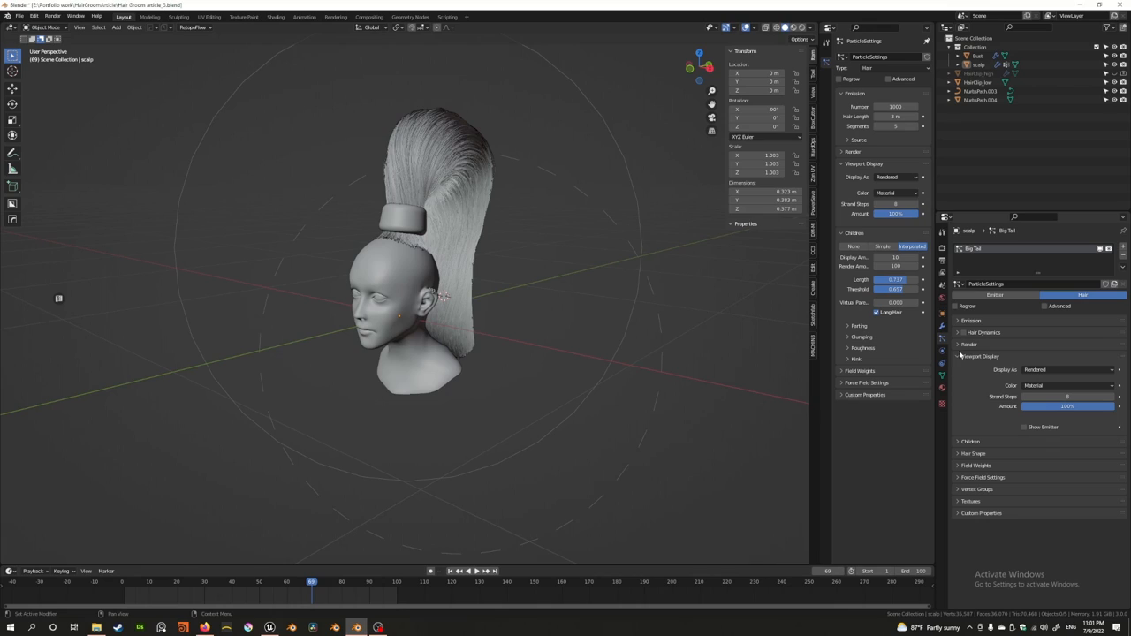
Set the hair's render Path Steps to 8, then bring up the File menu.
{"action": "left_click", "coordinate": [970, 345]}
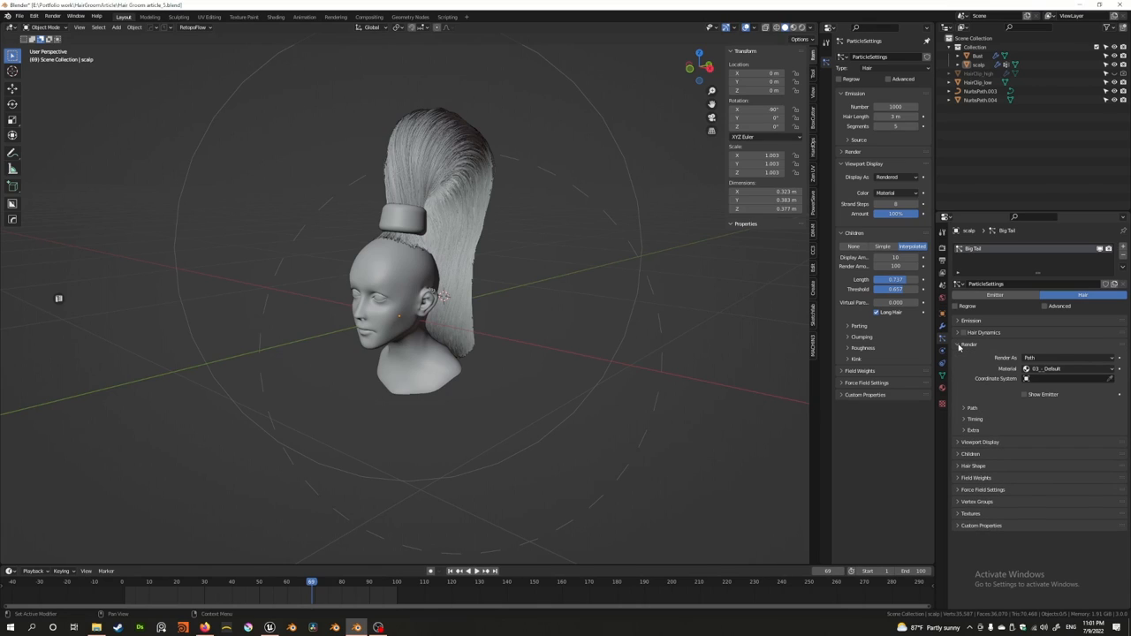
{"action": "mouse_move", "coordinate": [959, 445]}
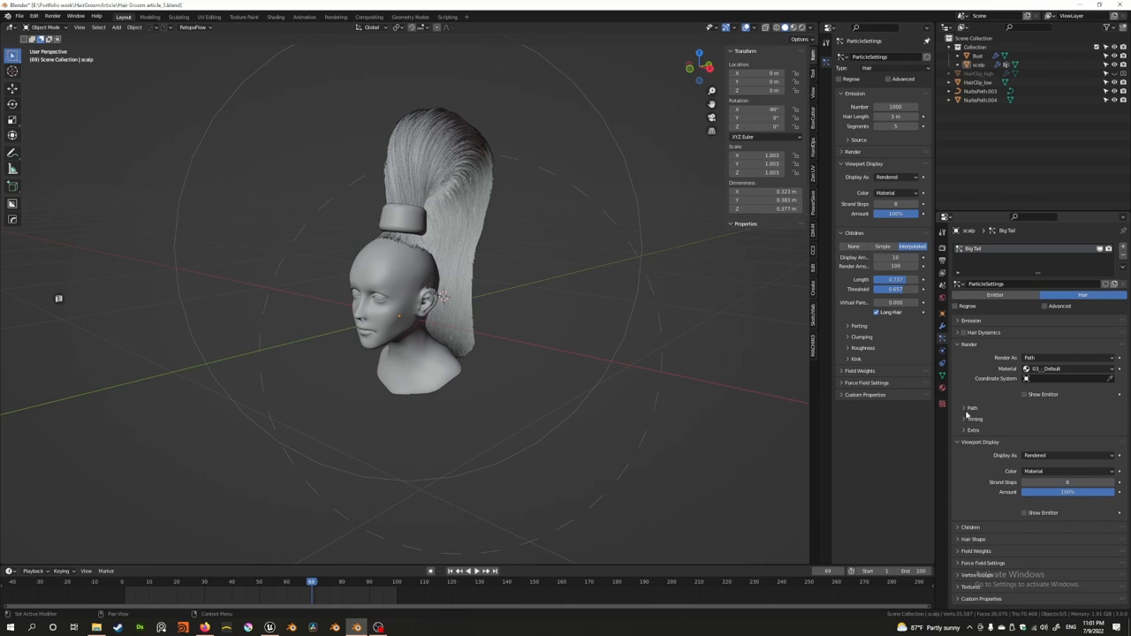
{"action": "left_click", "coordinate": [972, 407]}
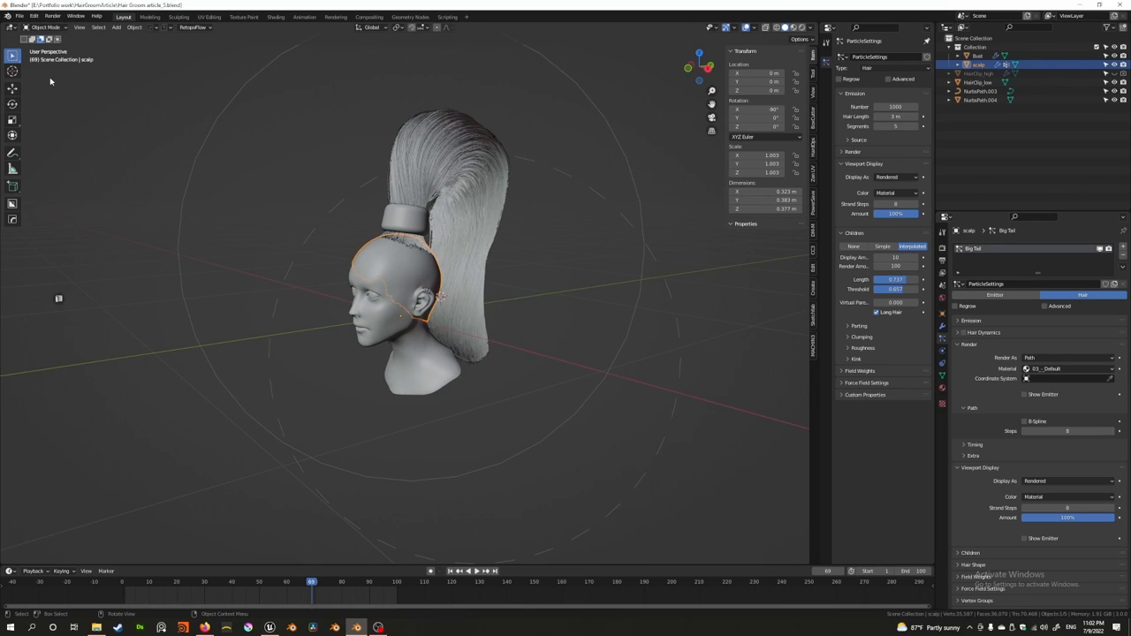
{"action": "left_click", "coordinate": [33, 143]}
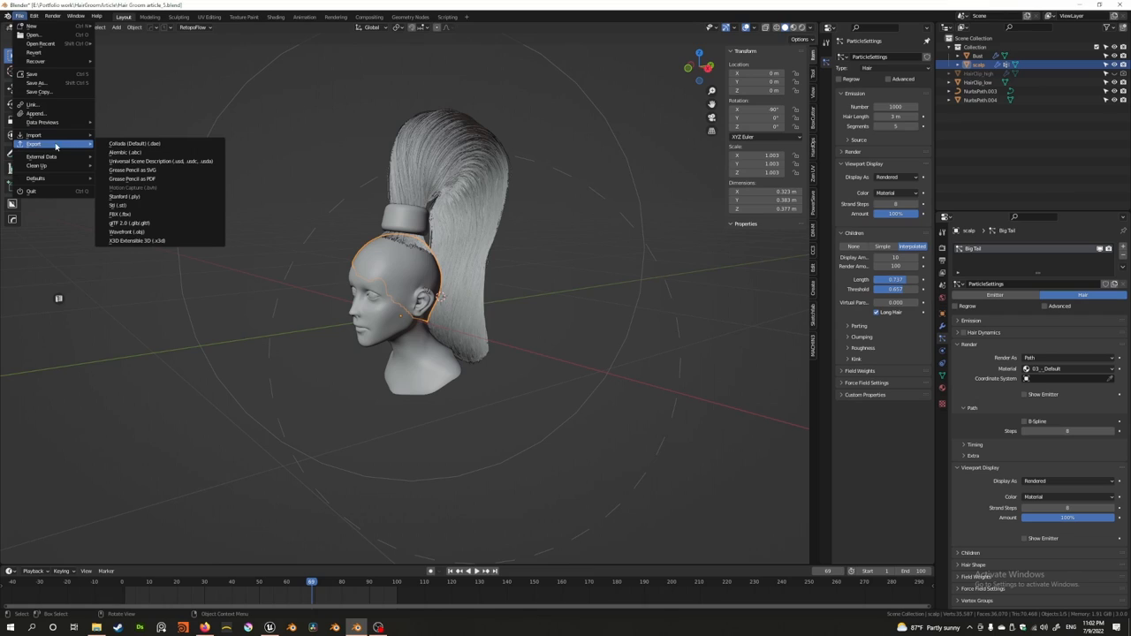
Export the ponytail groom as Alembic (.abc), keeping Use Settings for Render.
{"action": "left_click", "coordinate": [124, 152]}
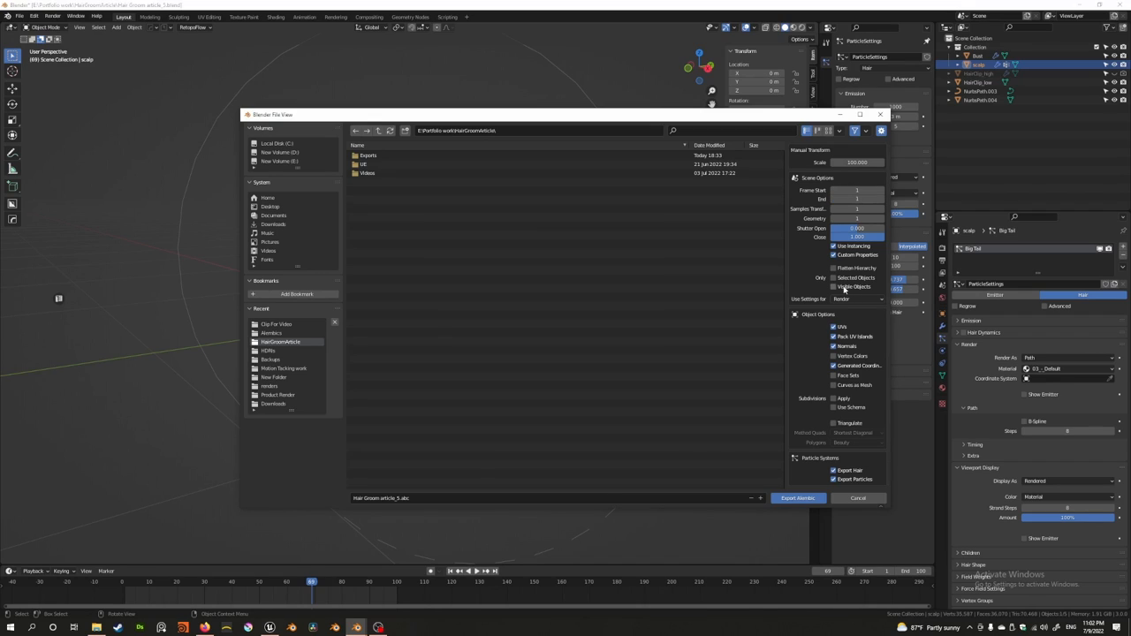
{"action": "mouse_move", "coordinate": [836, 279]}
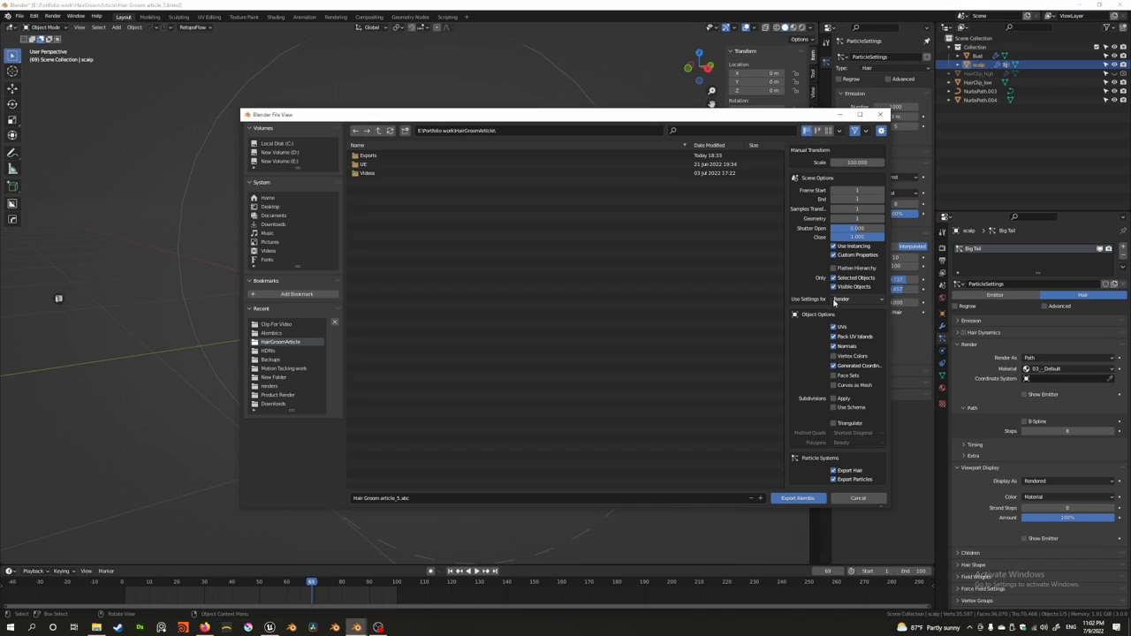
{"action": "left_click", "coordinate": [857, 299]}
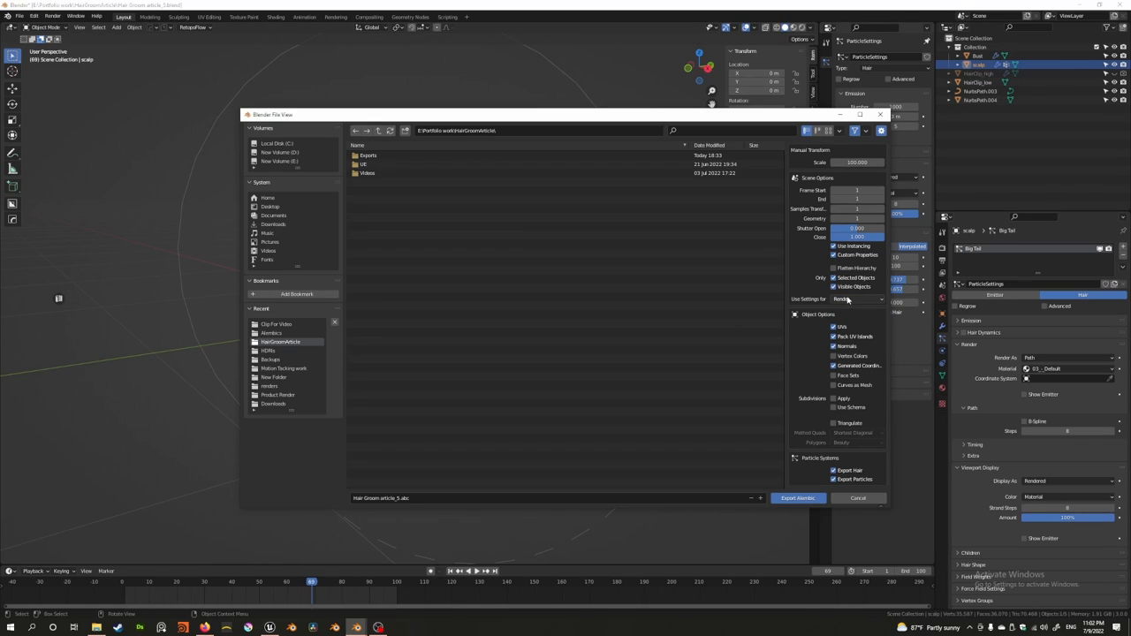
{"action": "mouse_move", "coordinate": [856, 299]}
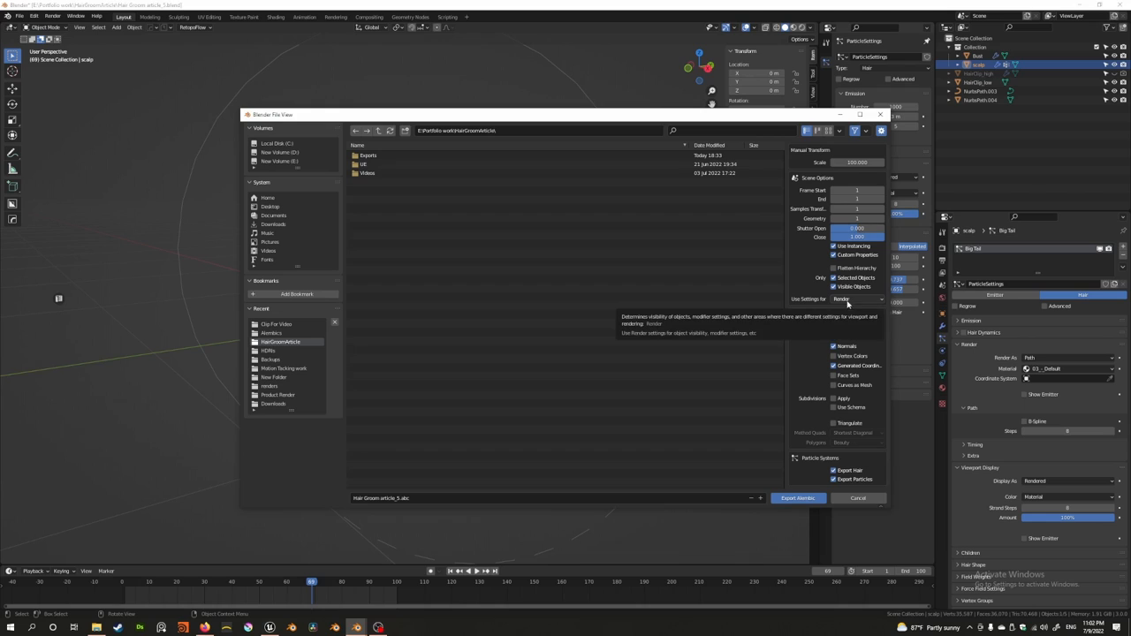
{"action": "left_click", "coordinate": [857, 498]}
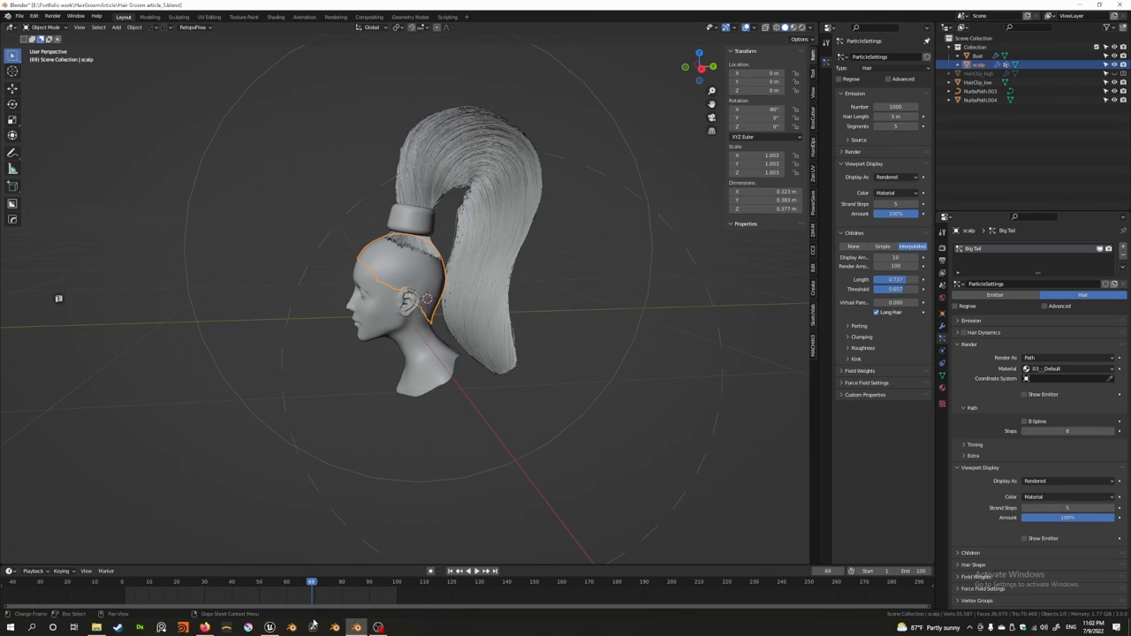
Switch from Blender to the Lunar Yeti blog in the web browser.
{"action": "left_click", "coordinate": [269, 627]}
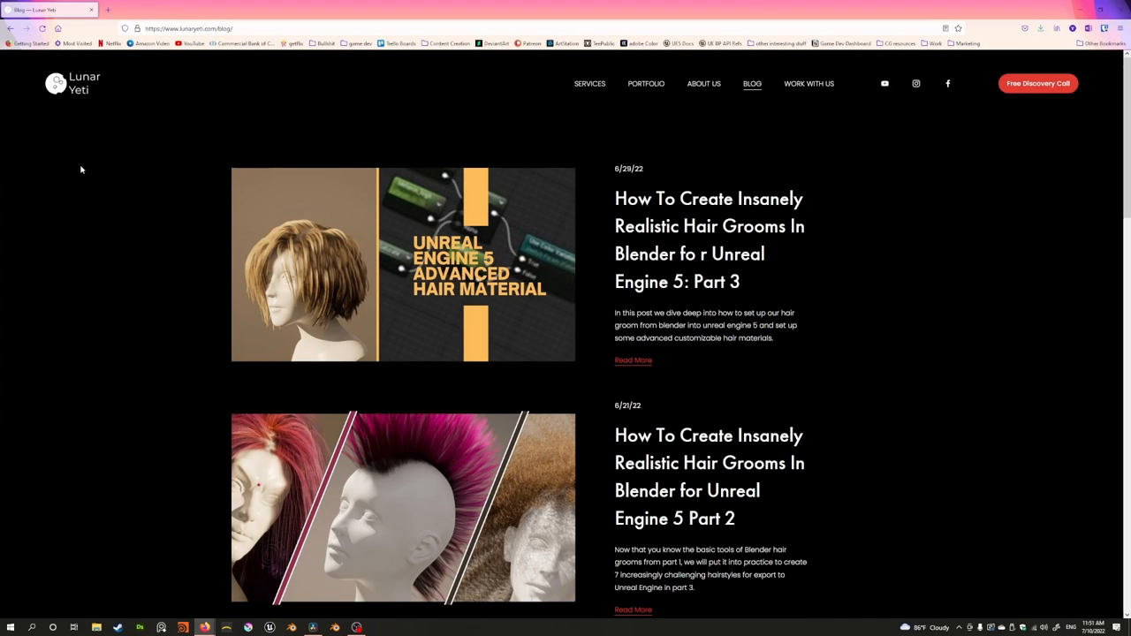
{"action": "mouse_move", "coordinate": [43, 109]}
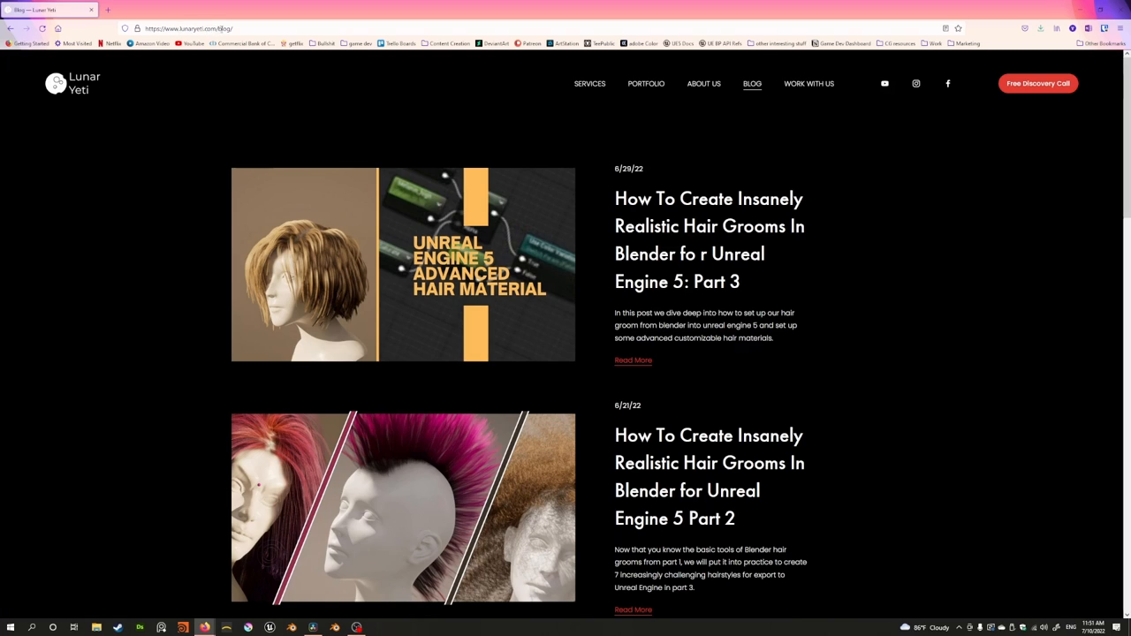
Scroll the blog list and open the Part 1 hair grooms article.
{"action": "scroll", "scroll_direction": "down", "scroll_amount": 3}
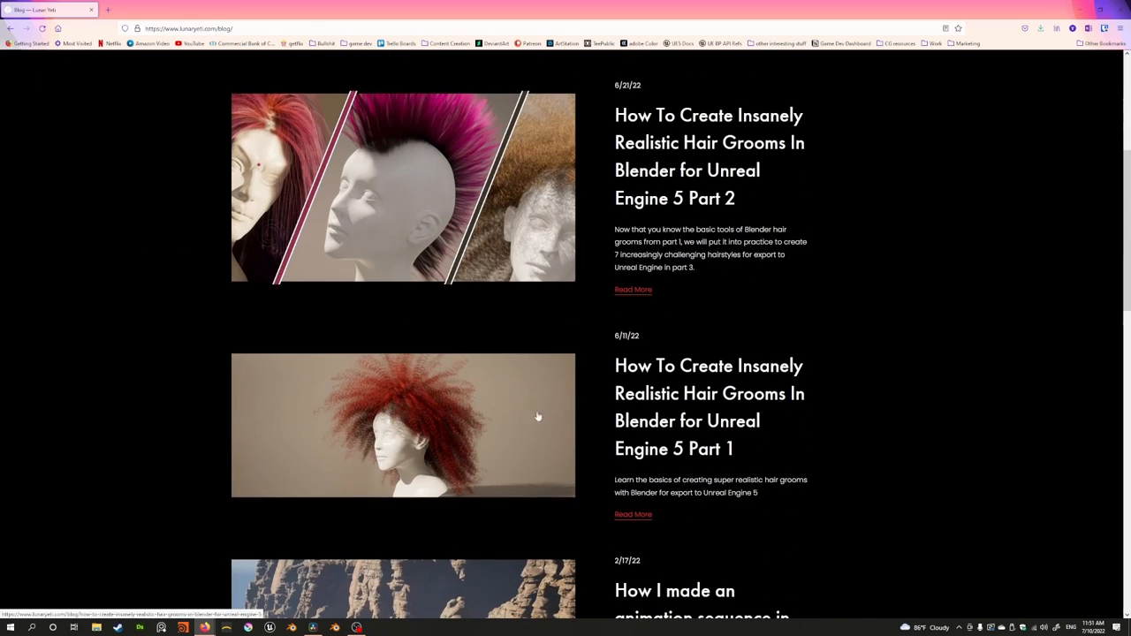
{"action": "mouse_move", "coordinate": [678, 463]}
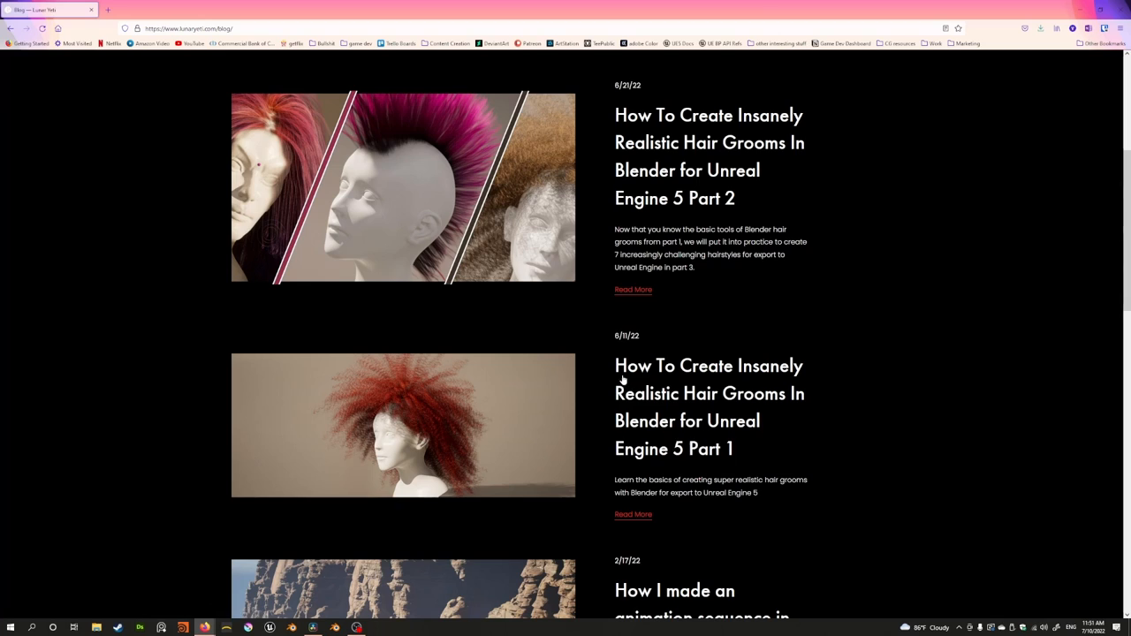
{"action": "mouse_move", "coordinate": [777, 403]}
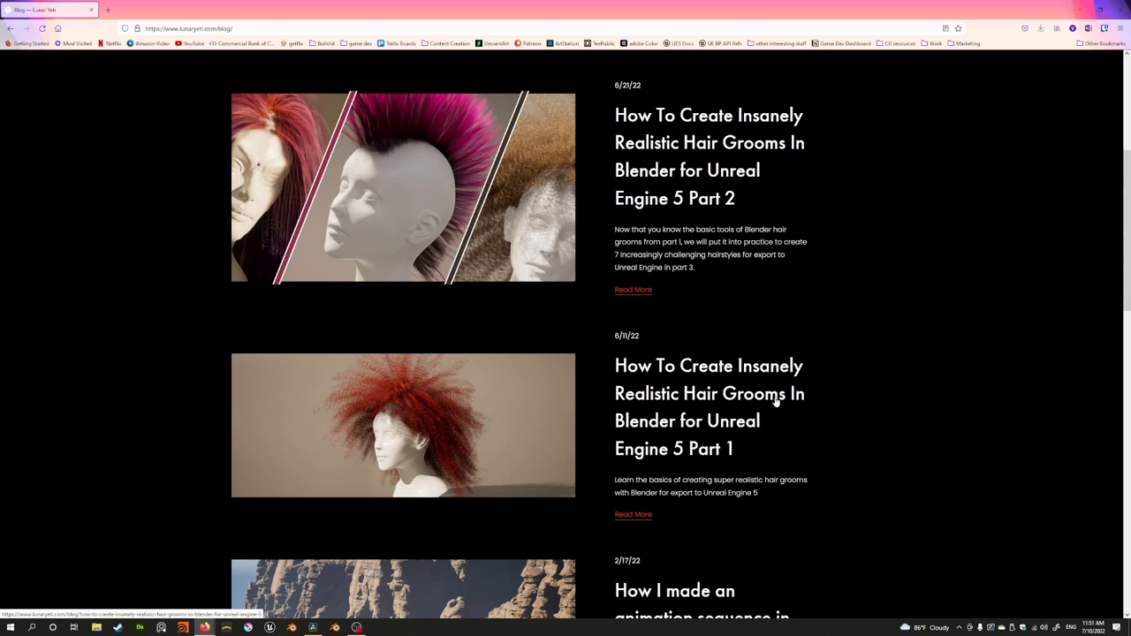
{"action": "mouse_move", "coordinate": [800, 415]}
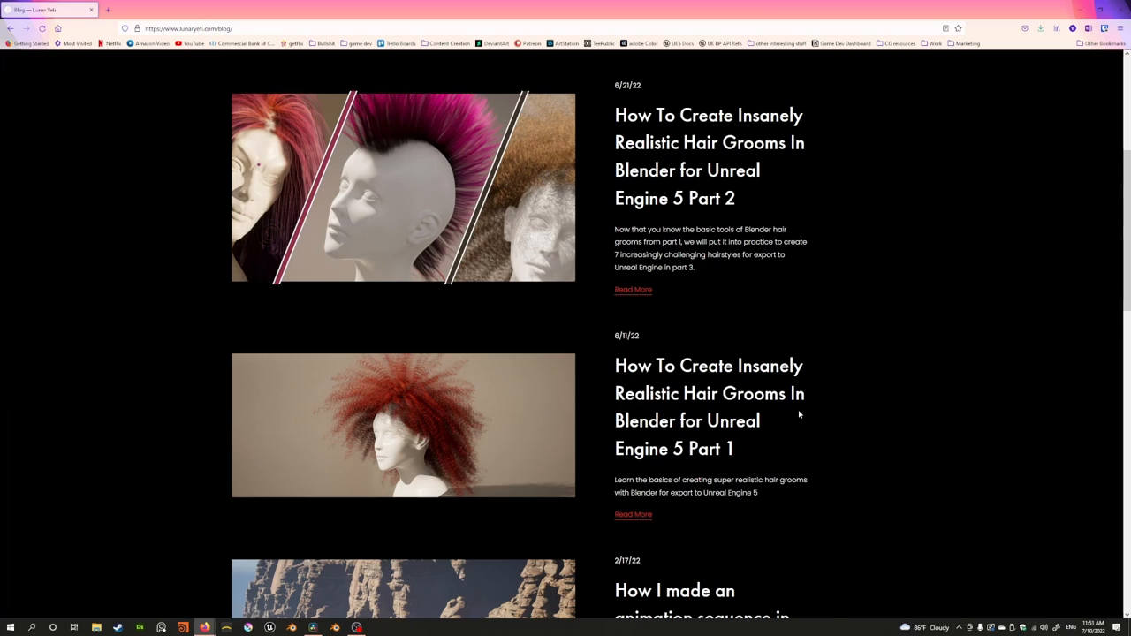
{"action": "left_click", "coordinate": [633, 515]}
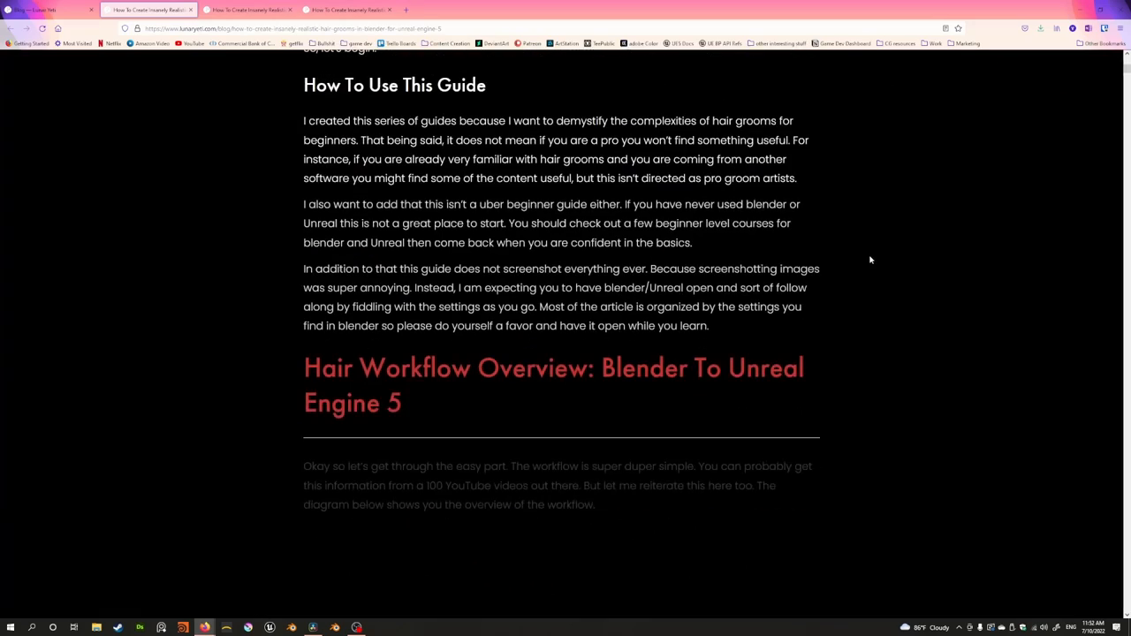
Scroll down through the Part 1 hair groom article.
{"action": "scroll", "scroll_direction": "down", "scroll_amount": 3}
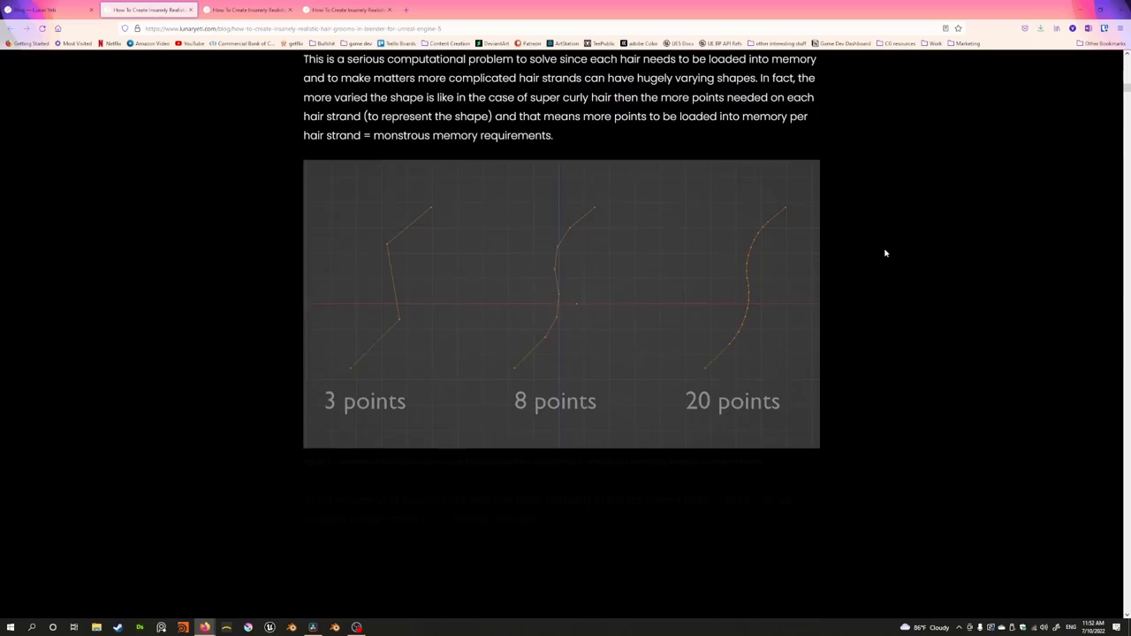
{"action": "scroll", "scroll_direction": "down", "scroll_amount": 3}
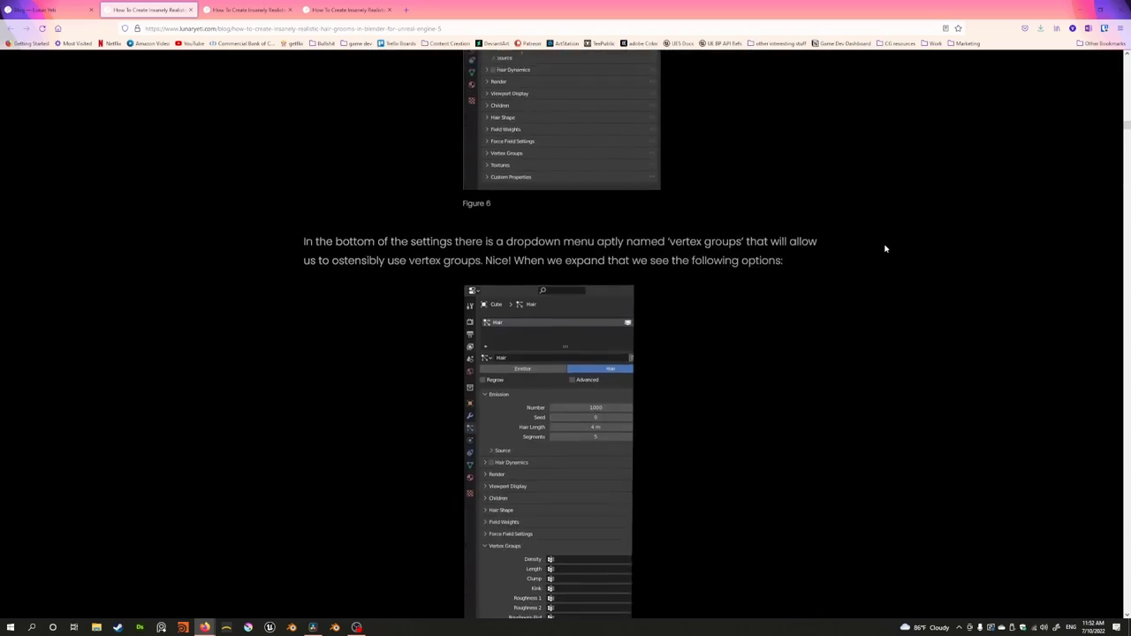
{"action": "scroll", "scroll_direction": "down", "scroll_amount": 3}
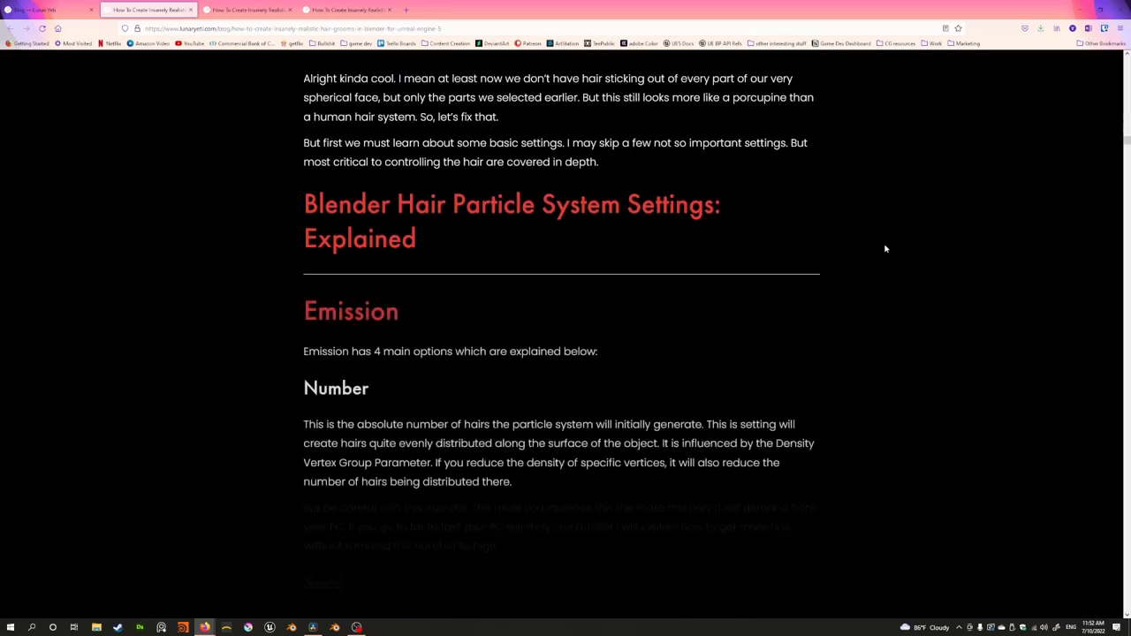
{"action": "scroll", "scroll_direction": "down", "scroll_amount": 3}
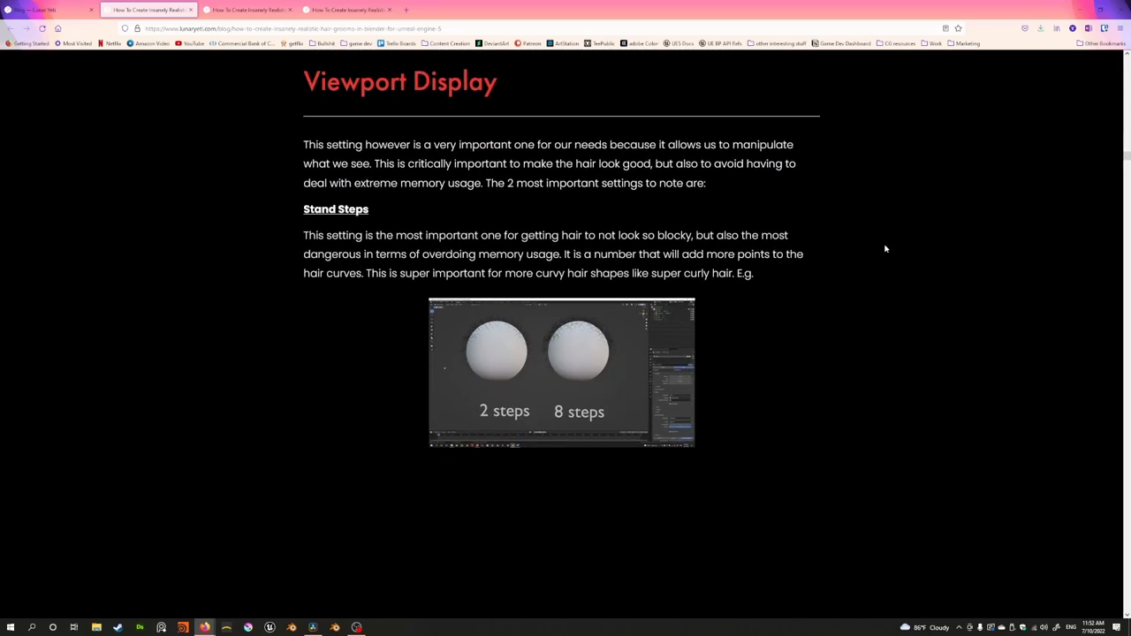
{"action": "scroll", "scroll_direction": "down", "scroll_amount": 3}
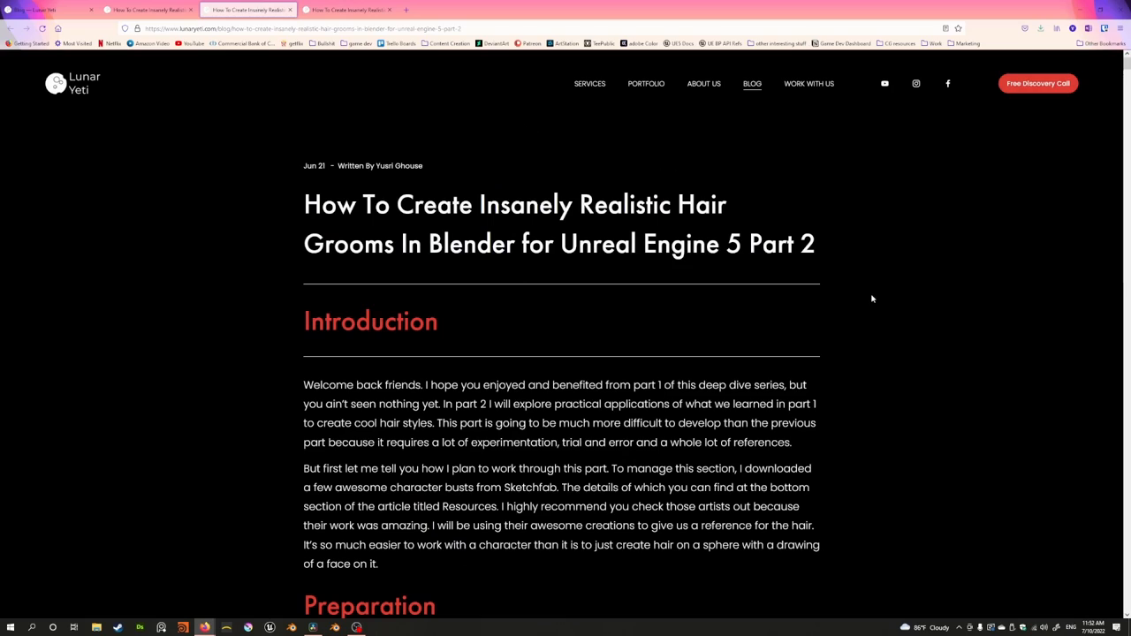
Scroll down through the Part 2 hair groom article.
{"action": "scroll", "scroll_direction": "down", "scroll_amount": 3}
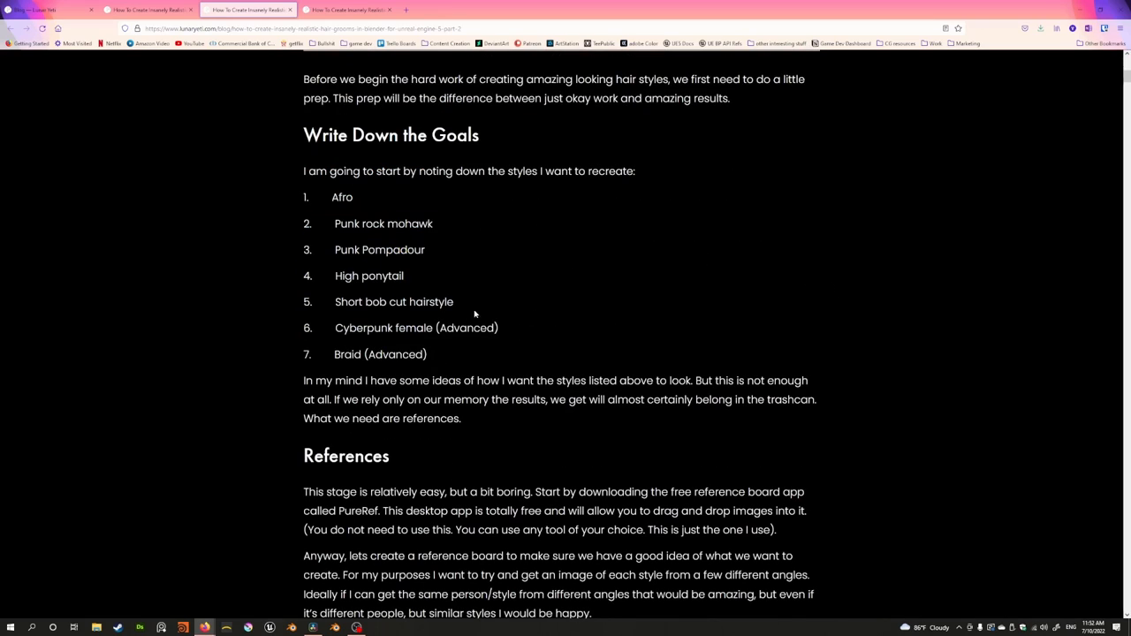
{"action": "scroll", "scroll_direction": "down", "scroll_amount": 3}
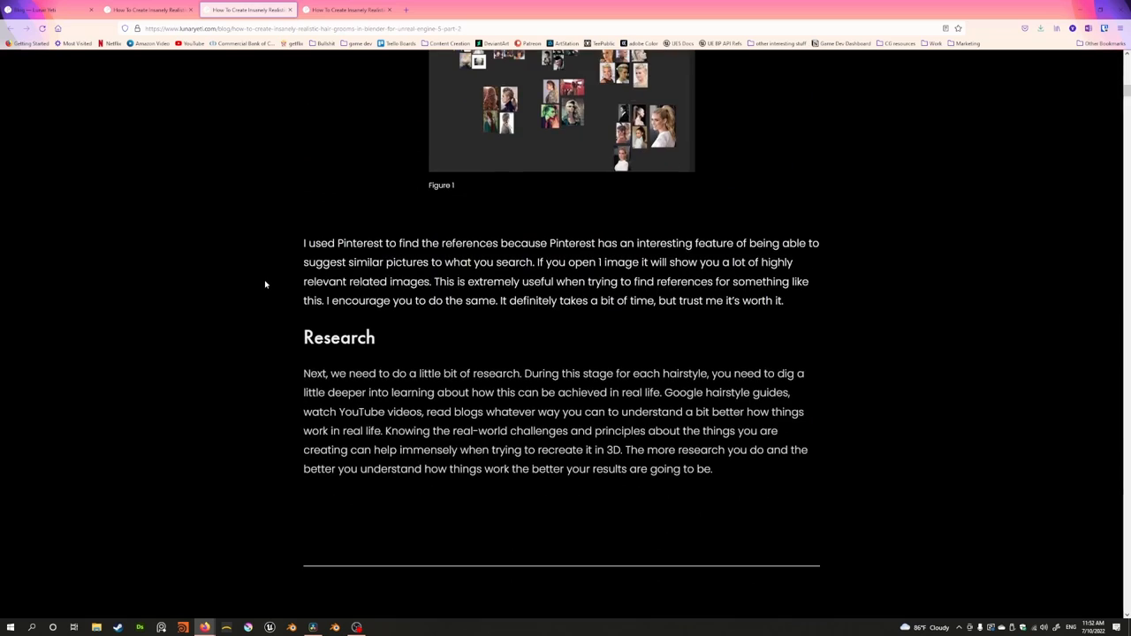
{"action": "scroll", "scroll_direction": "down", "scroll_amount": 3}
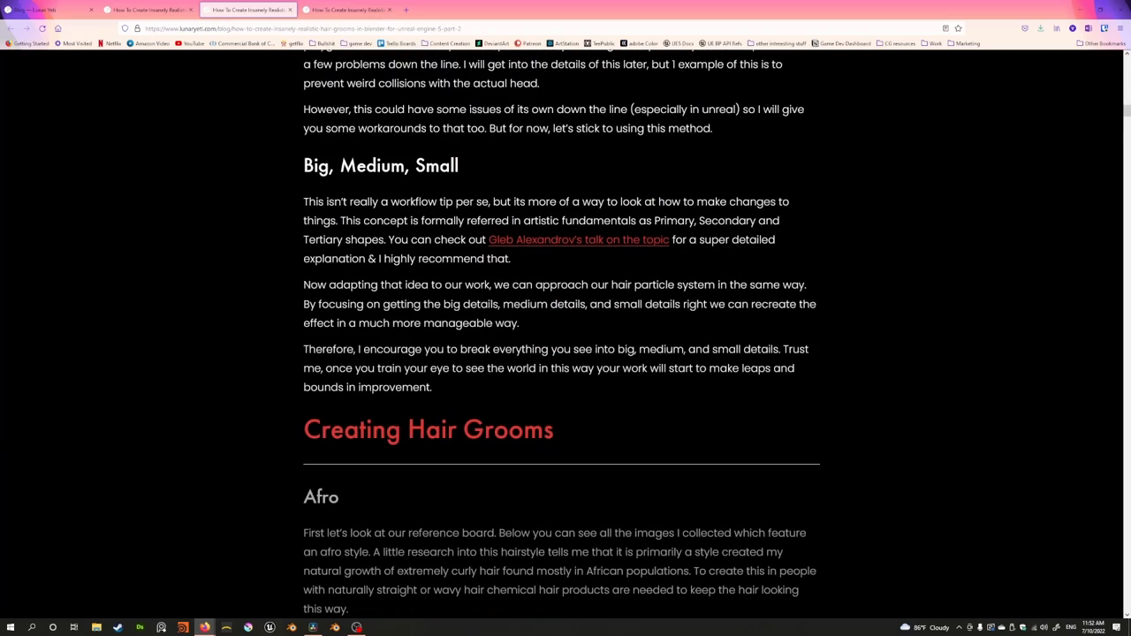
{"action": "scroll", "scroll_direction": "down", "scroll_amount": 3}
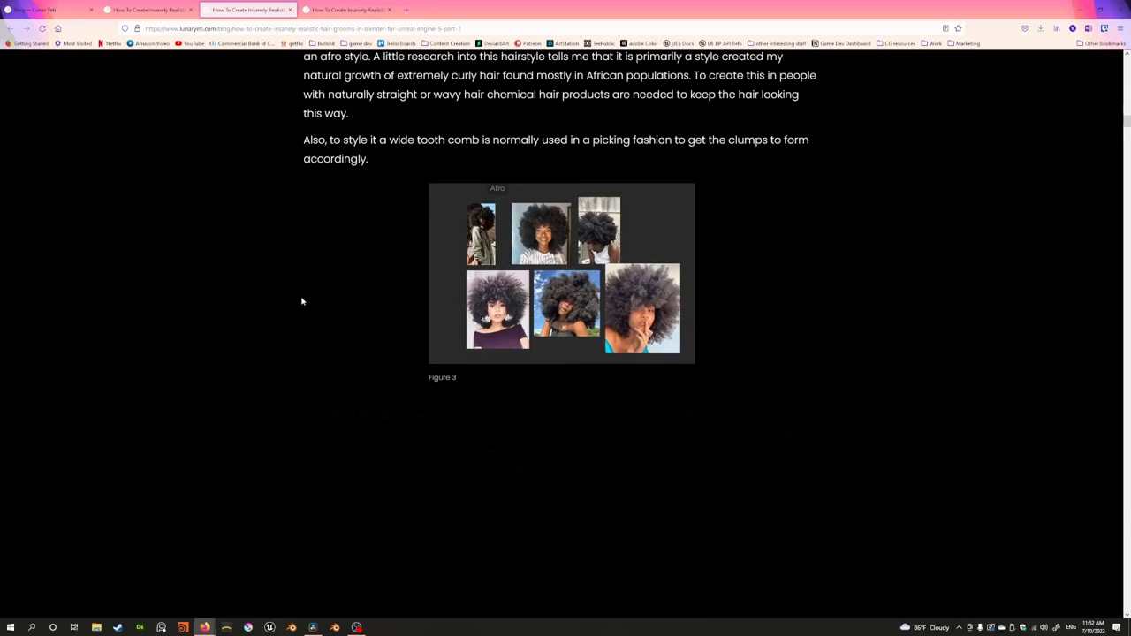
{"action": "scroll", "scroll_direction": "down", "scroll_amount": 3}
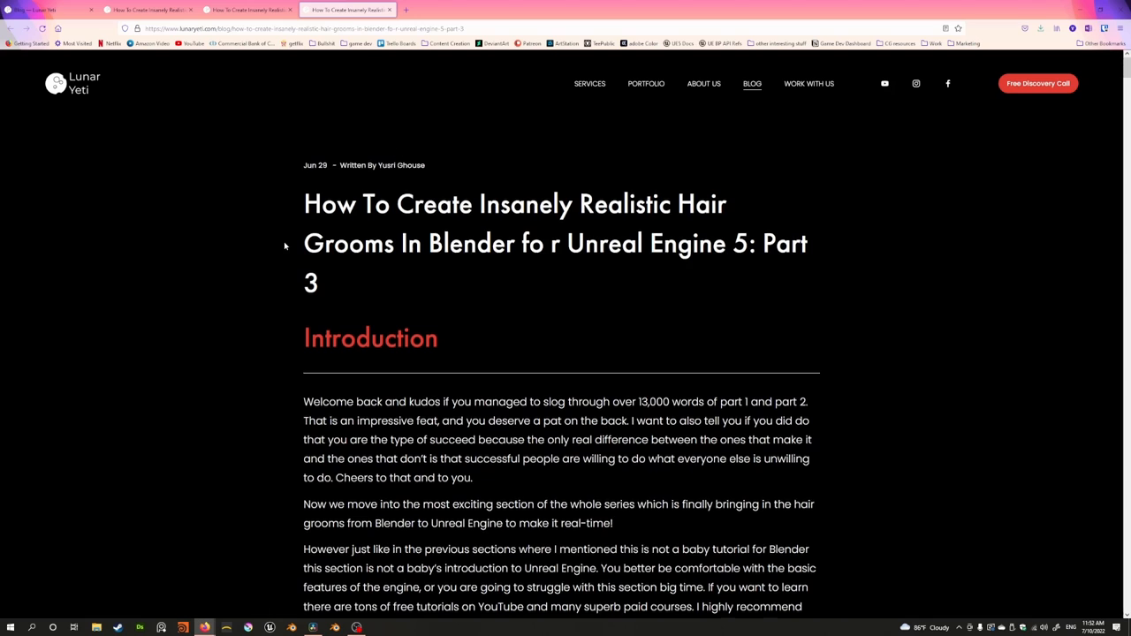
{"action": "scroll", "scroll_direction": "down", "scroll_amount": 3}
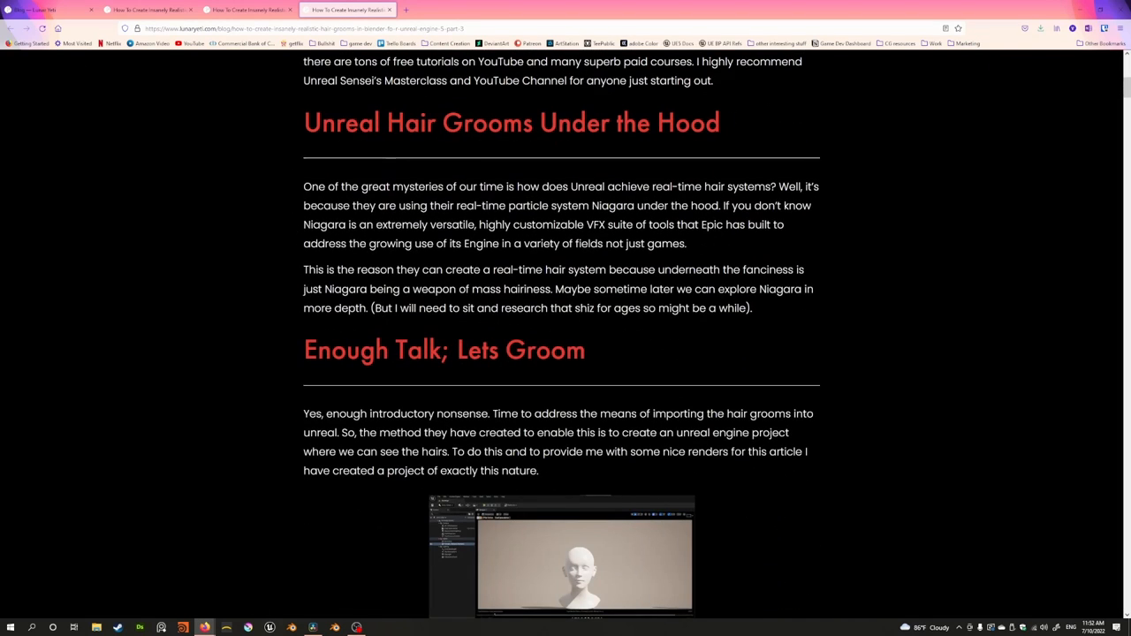
{"action": "scroll", "scroll_direction": "down", "scroll_amount": 3}
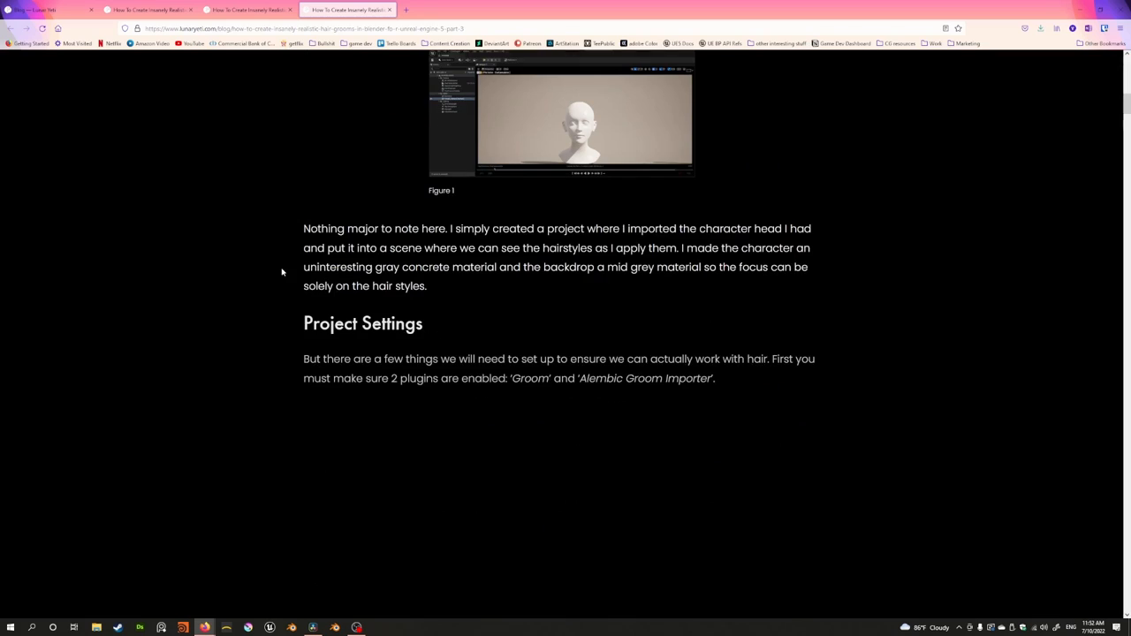
{"action": "scroll", "scroll_direction": "down", "scroll_amount": 3}
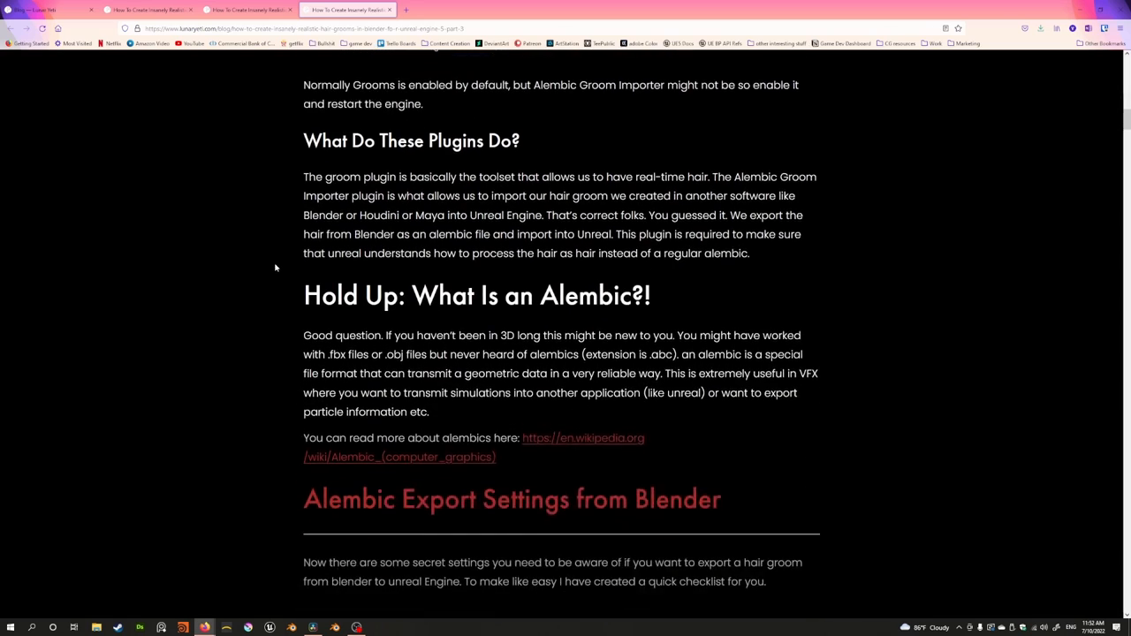
{"action": "scroll", "scroll_direction": "down", "scroll_amount": 3}
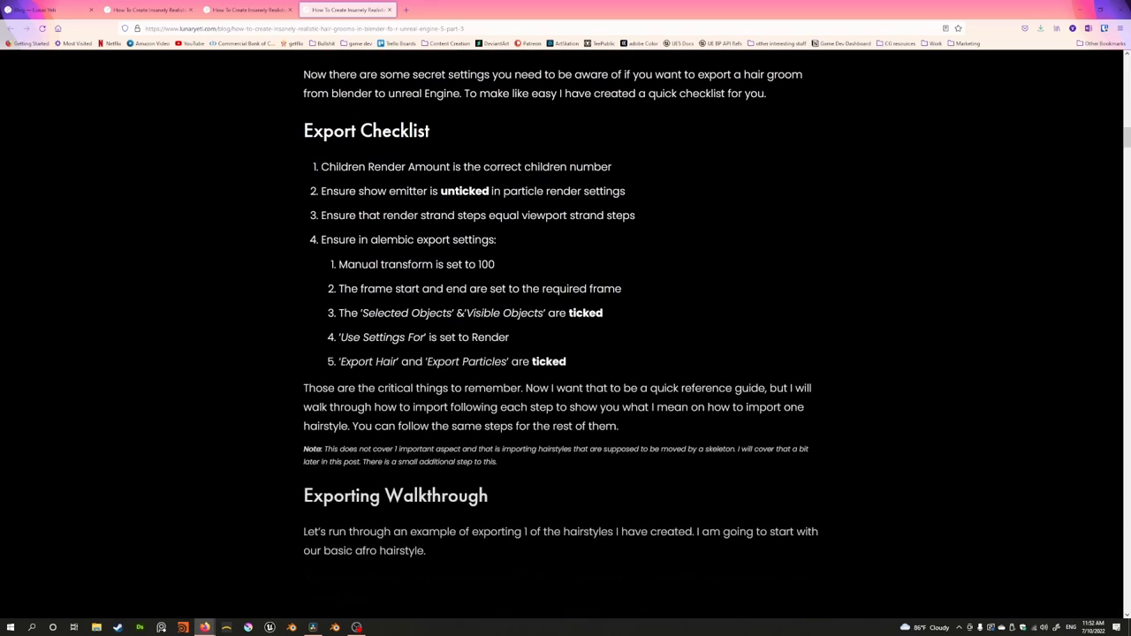
{"action": "scroll", "scroll_direction": "down", "scroll_amount": 3}
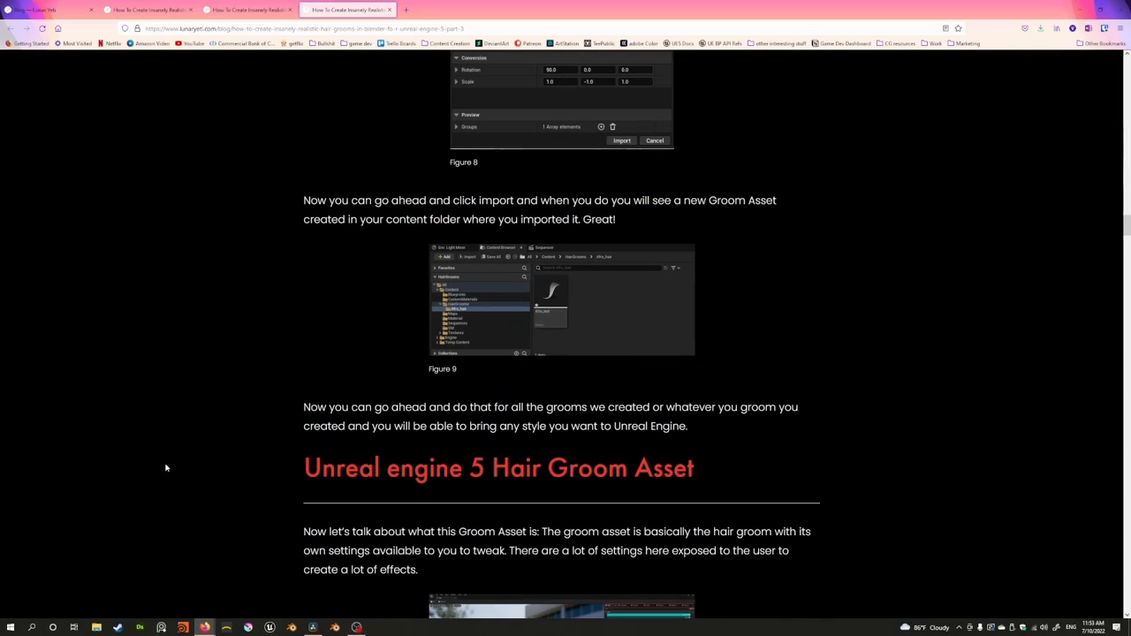
{"action": "mouse_move", "coordinate": [322, 610]}
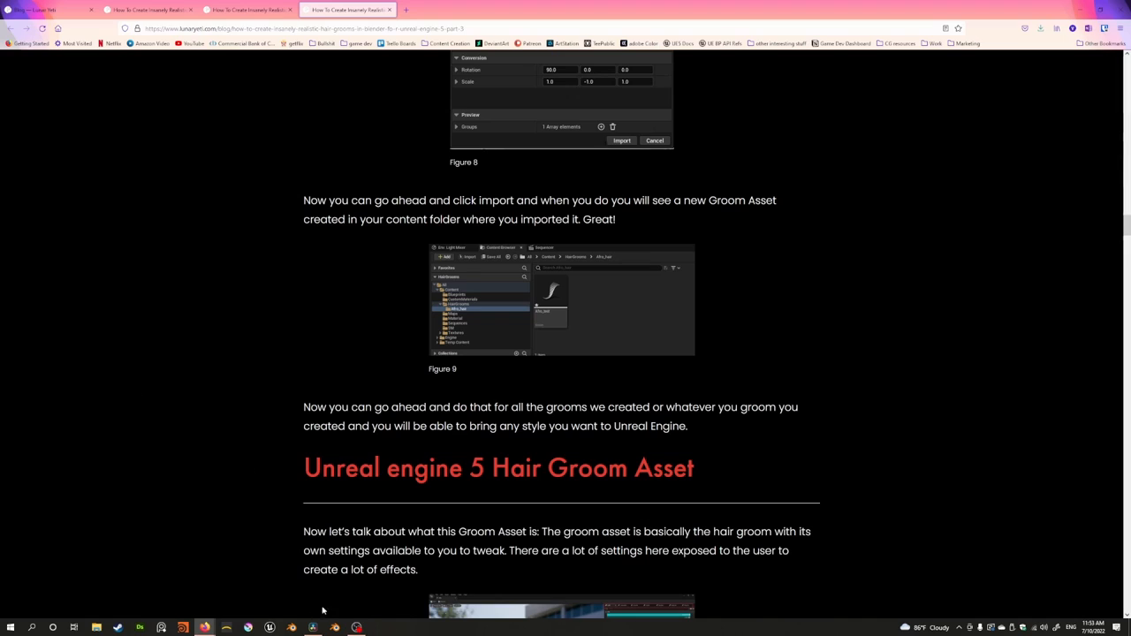